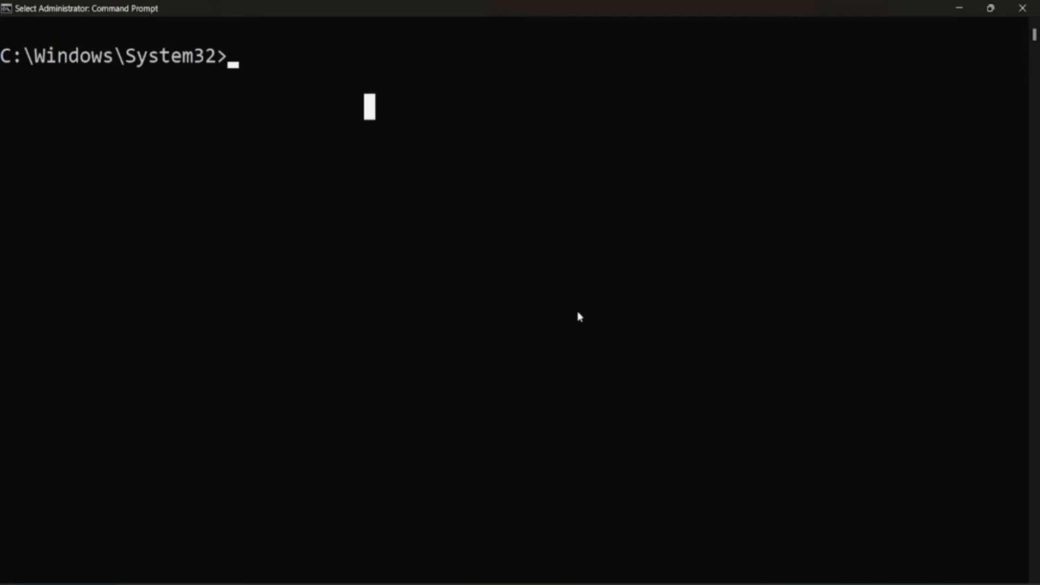
- Run wsl.exe -l -v and select the Ubuntu-22.04 name in the listed distributions
{"action": "type", "text": "wsl.exe  -l -v"}
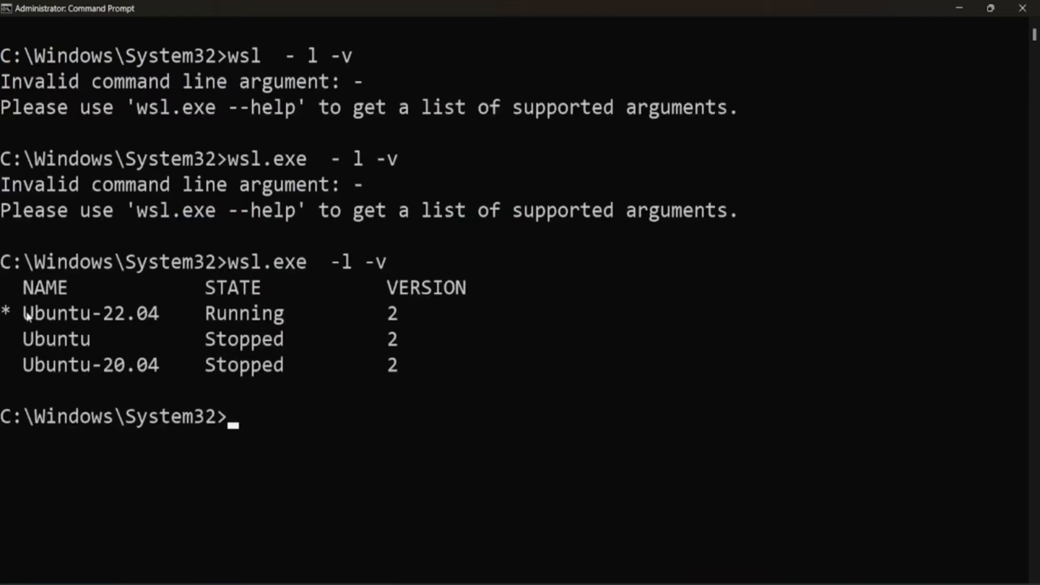
{"action": "double_click", "coordinate": [89, 313]}
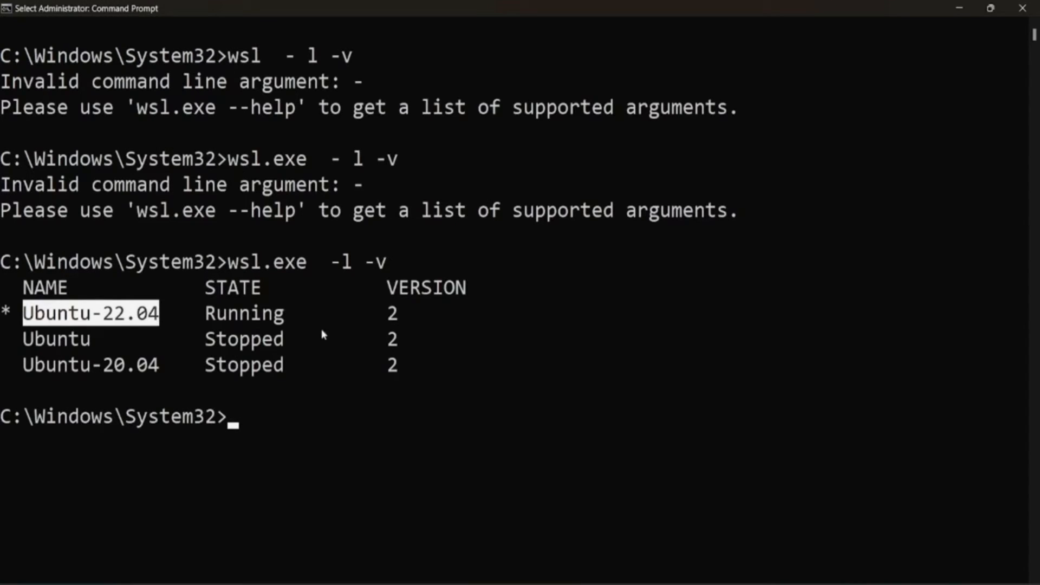
{"action": "mouse_move", "coordinate": [320, 407]}
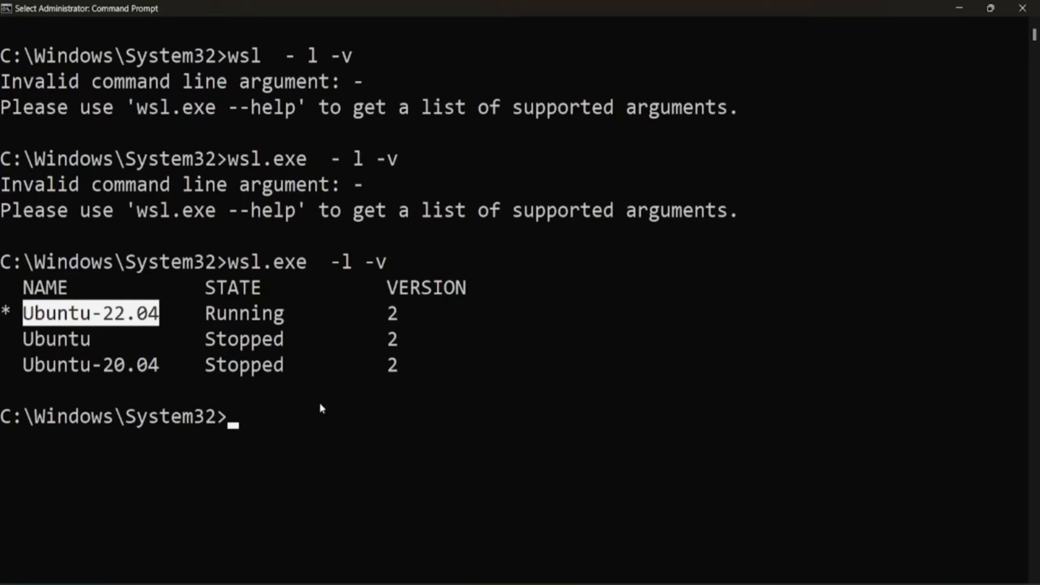
- Terminate the Ubuntu-22.04 distribution with wsl.exe -t Ubuntu-22.04
{"action": "type", "text": "wsl.exe  -l -v"}
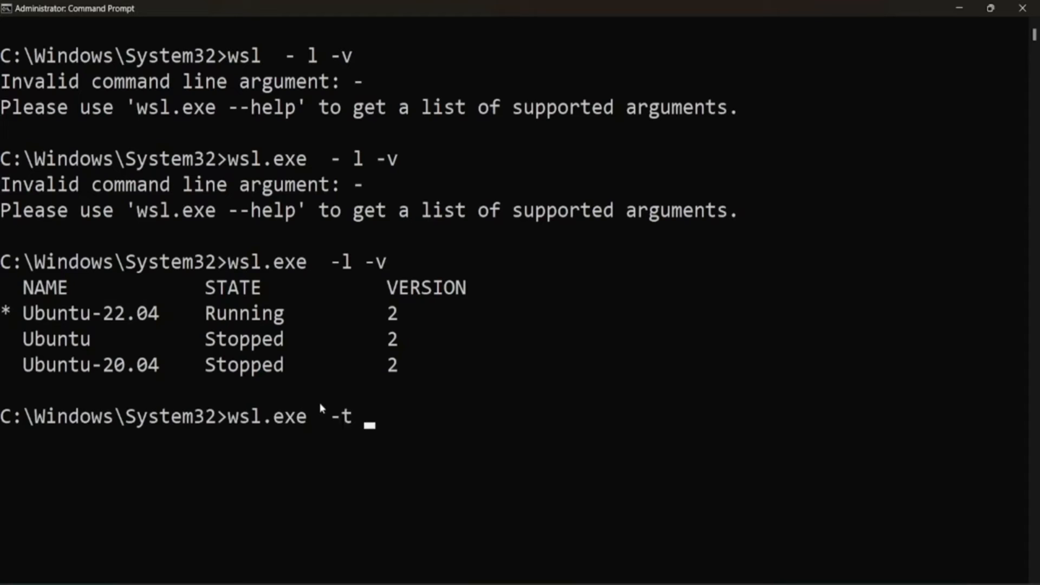
{"action": "double_click", "coordinate": [89, 312]}
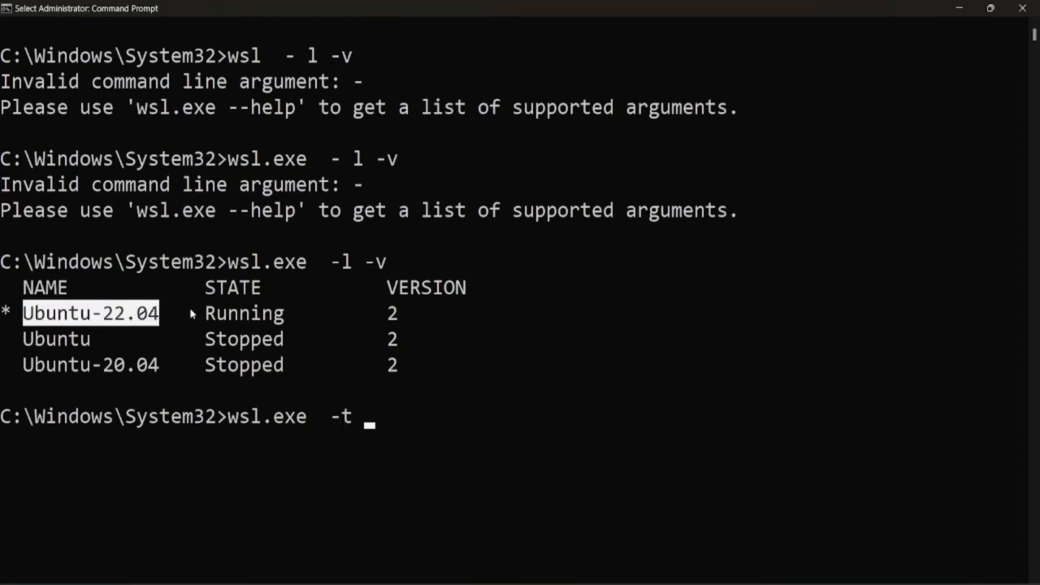
{"action": "type", "text": "Ubuntu-22.04"}
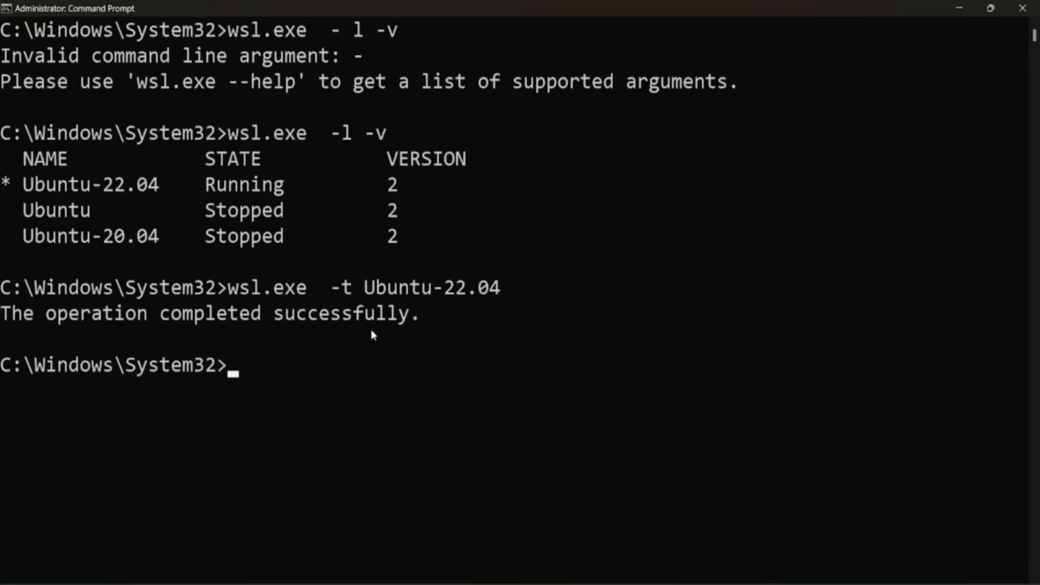
{"action": "mouse_move", "coordinate": [429, 296]}
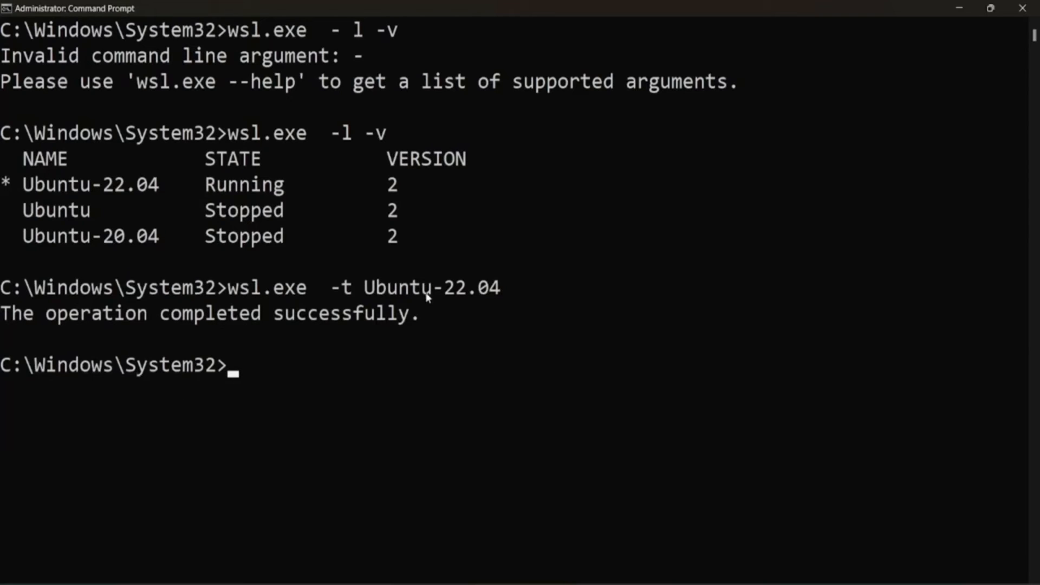
{"action": "mouse_move", "coordinate": [359, 384]}
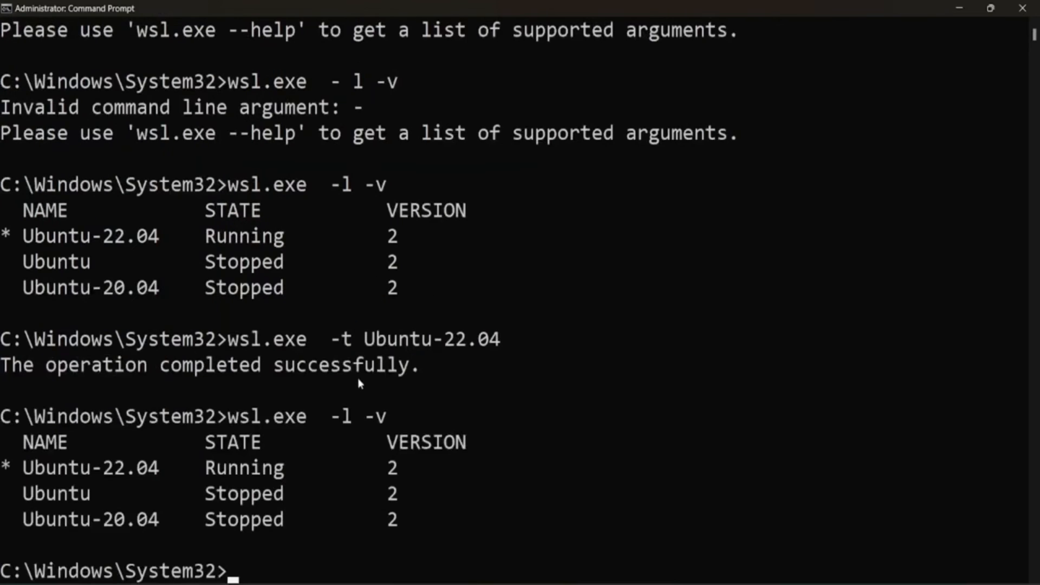
- Re-run wsl.exe -l -v showing Ubuntu-22.04 as Stopped, and copy its name
{"action": "type", "text": "wsl.exe  -l -v"}
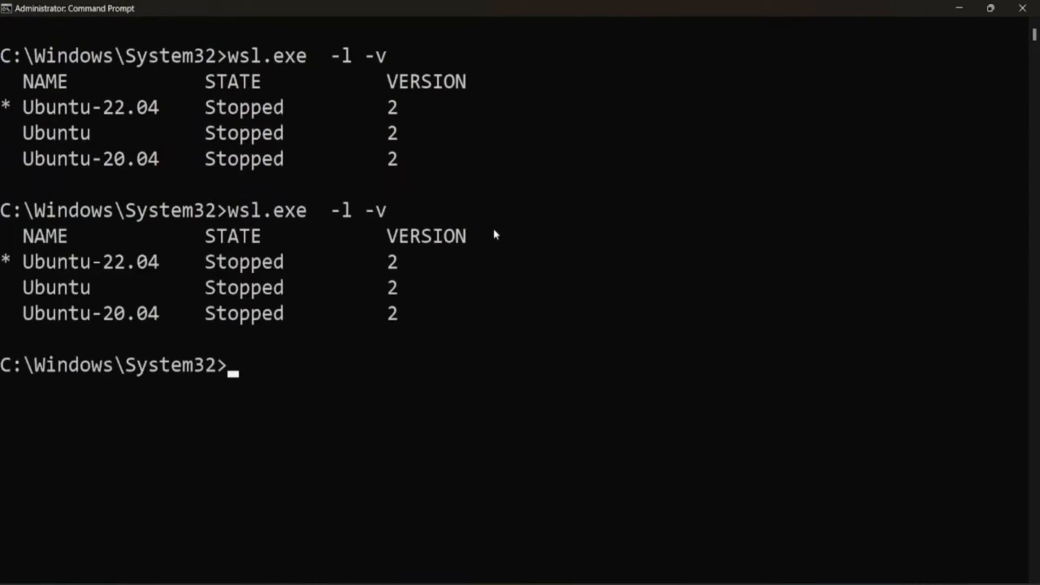
{"action": "double_click", "coordinate": [95, 261]}
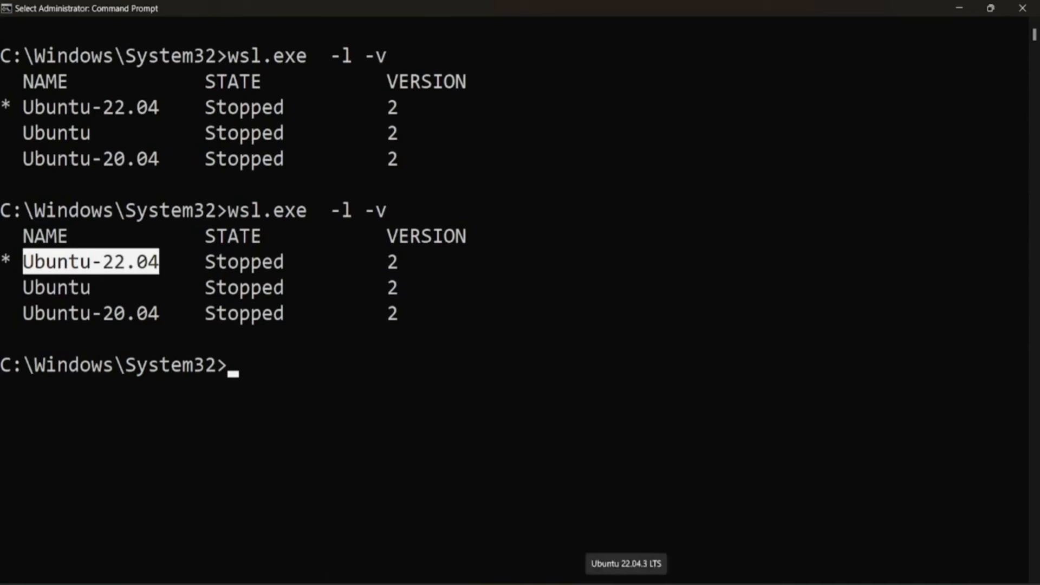
{"action": "mouse_move", "coordinate": [525, 550]}
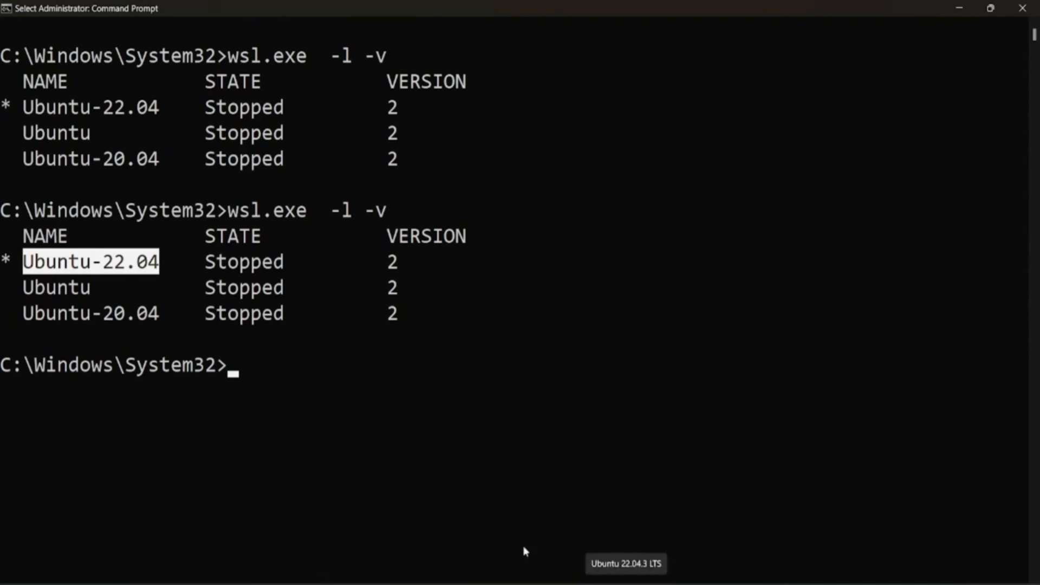
- Relaunch Ubuntu-22.04 with wsl -d and enter cd ~ at its bash prompt
{"action": "type", "text": "wsl -d"}
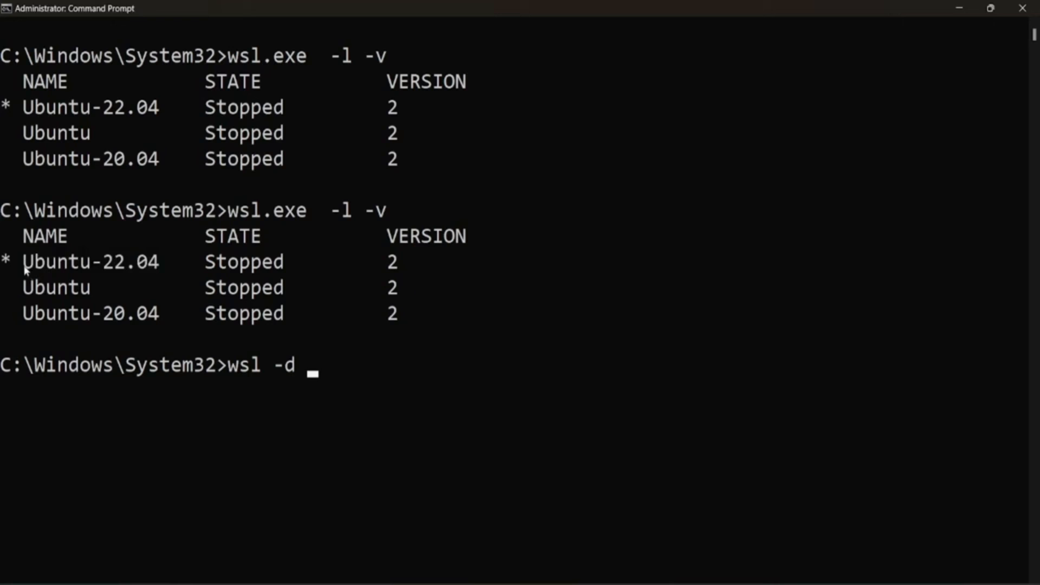
{"action": "type", "text": "Ubuntu-22.04"}
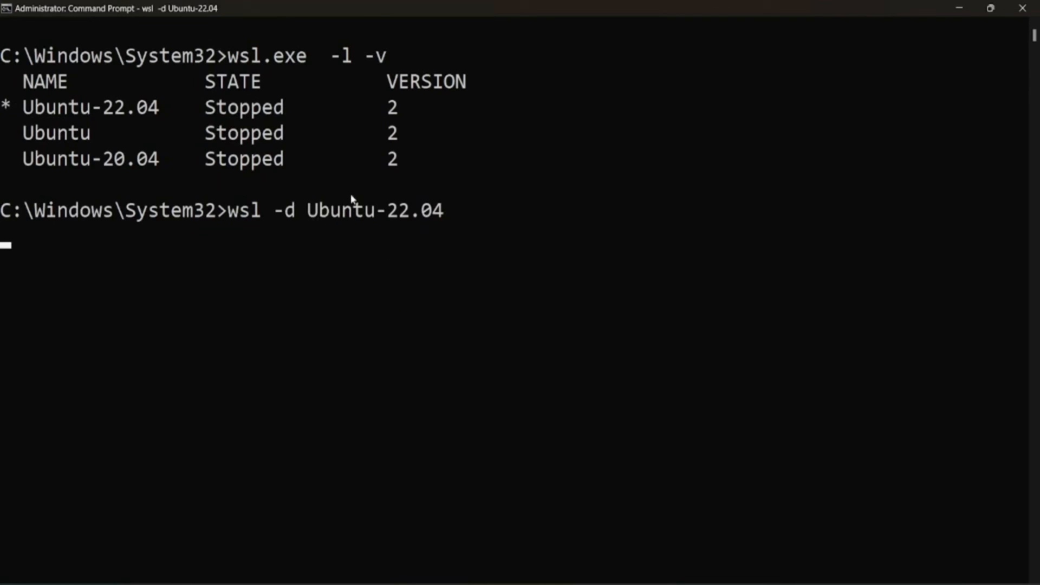
{"action": "mouse_move", "coordinate": [353, 230]}
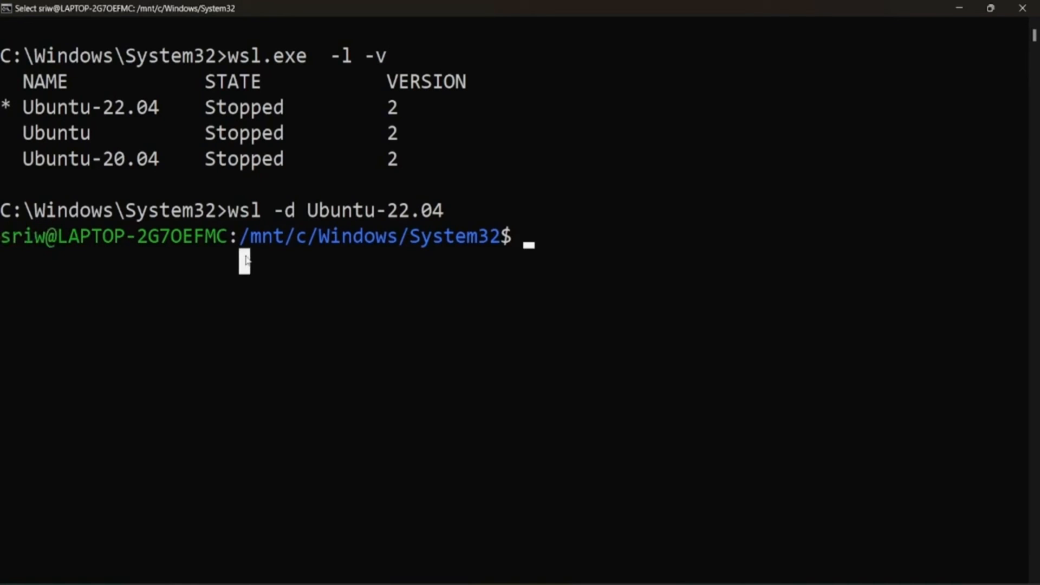
{"action": "type", "text": "cd ~"}
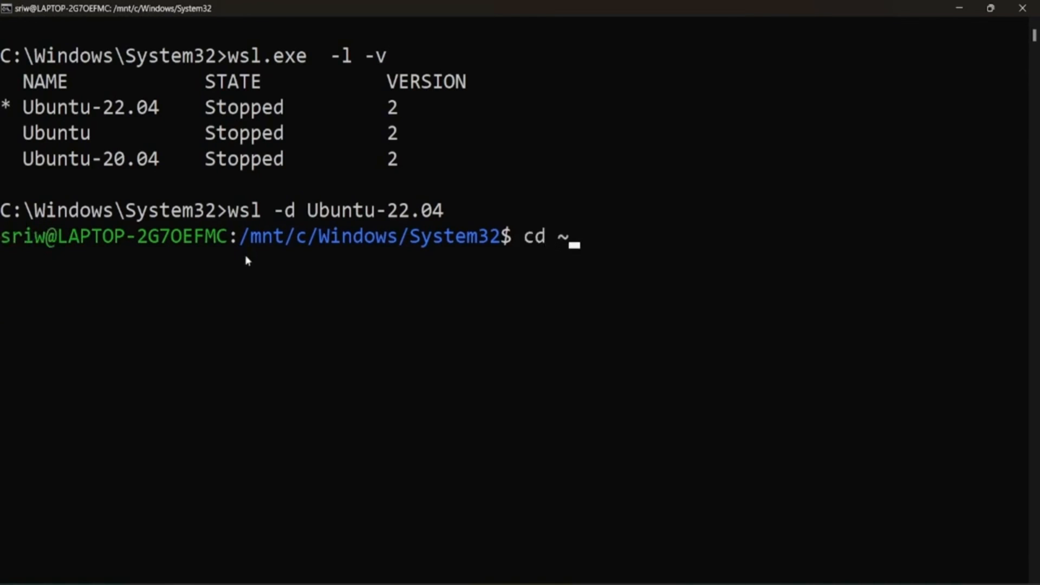